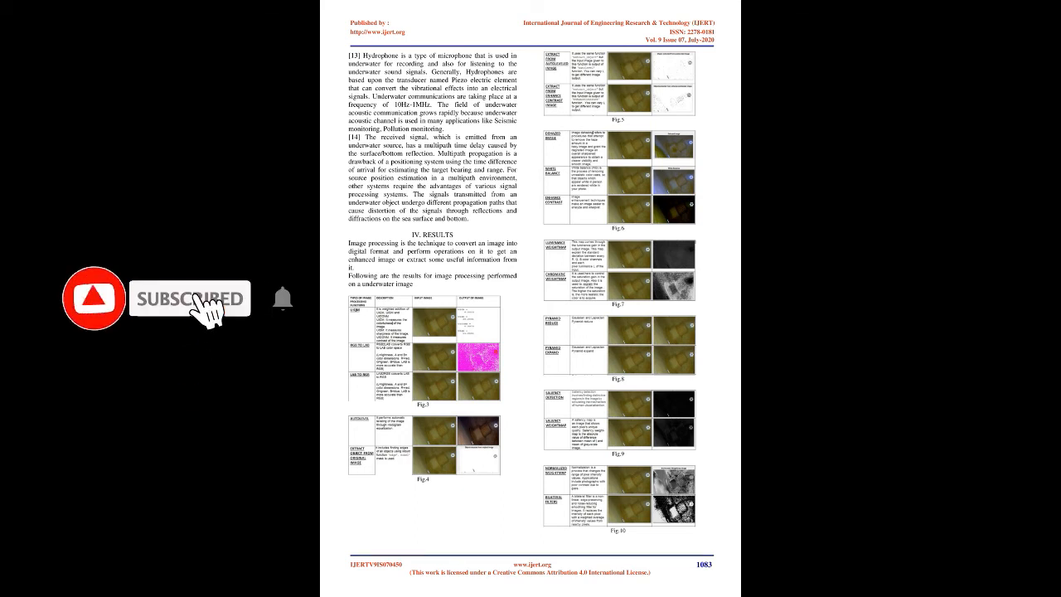
Step: Scroll down from the image-processing results to the references on page 1085
{"action": "scroll", "scroll_direction": "down", "scroll_amount": 3}
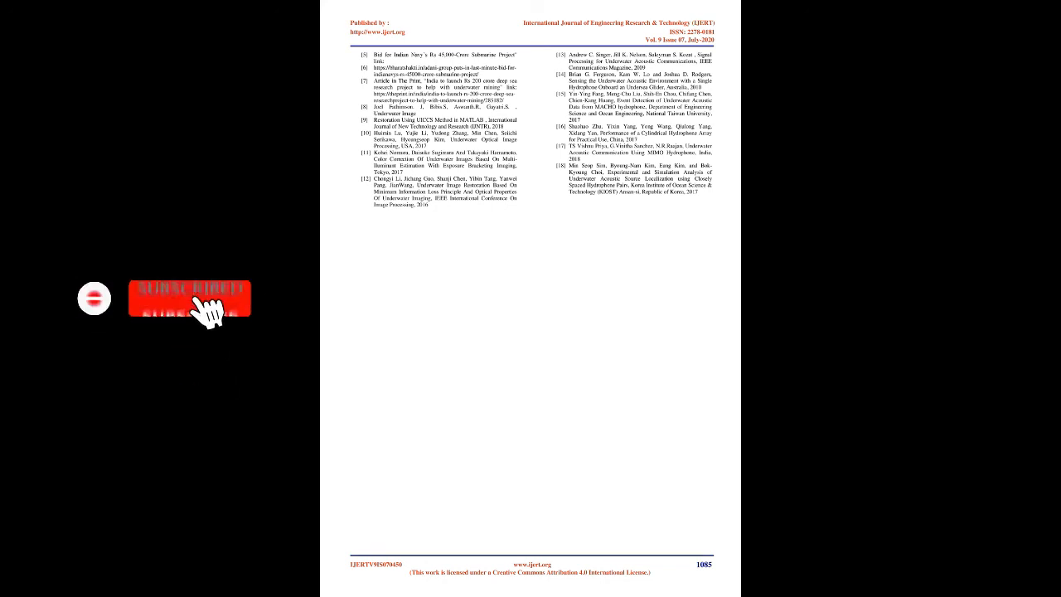
{"action": "left_click", "coordinate": [189, 298]}
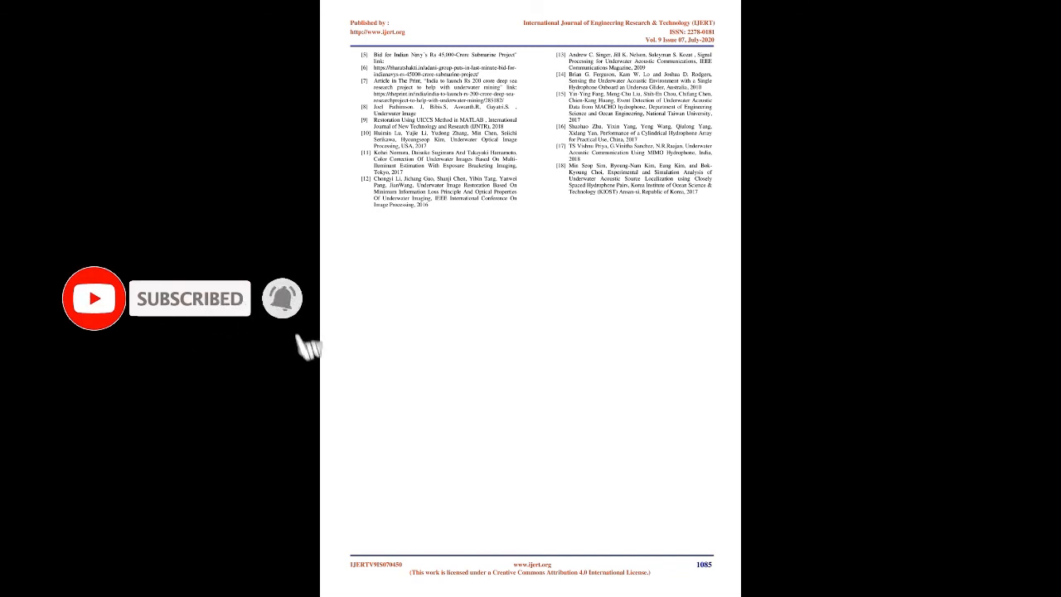